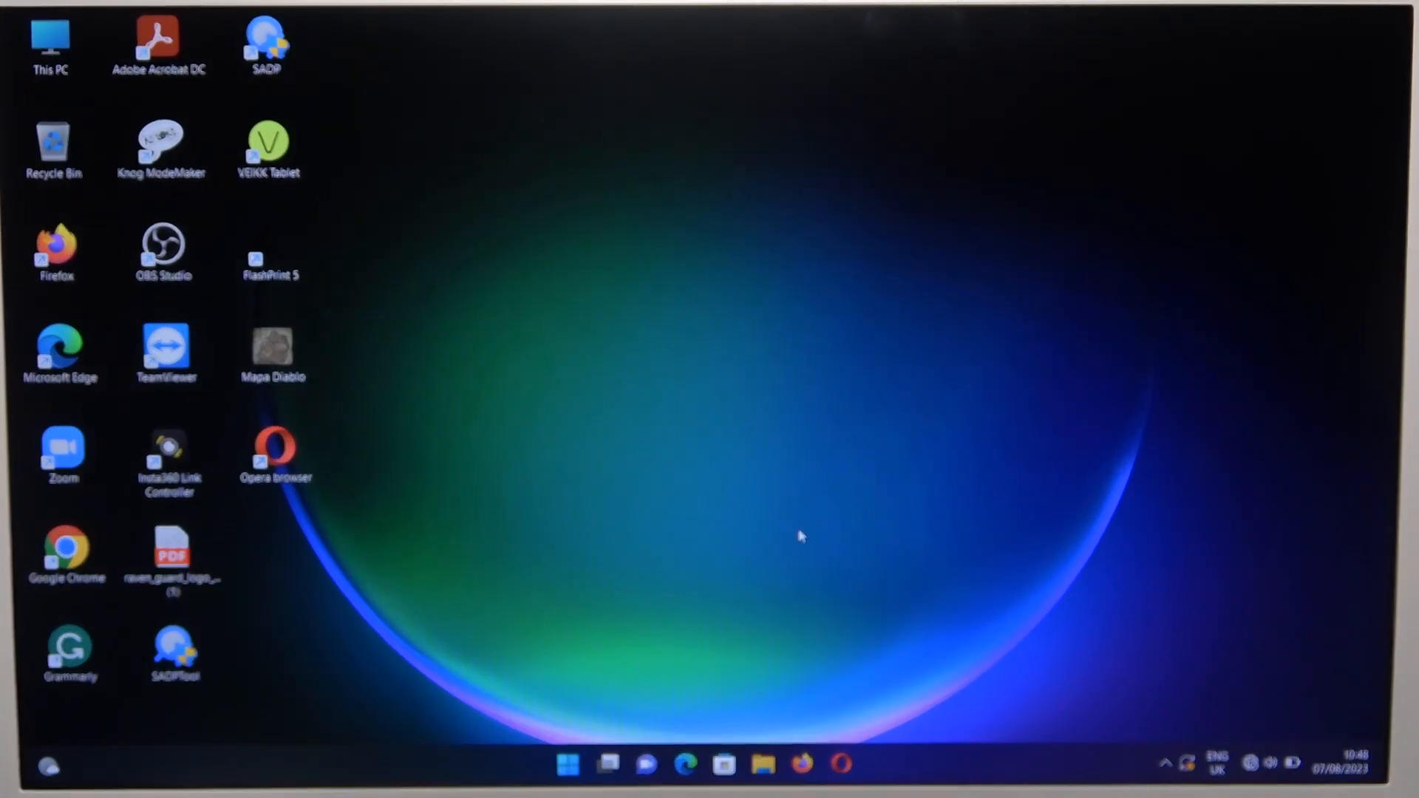
Launch the Settings app from the Start menu's pinned apps
{"action": "left_click", "coordinate": [570, 782]}
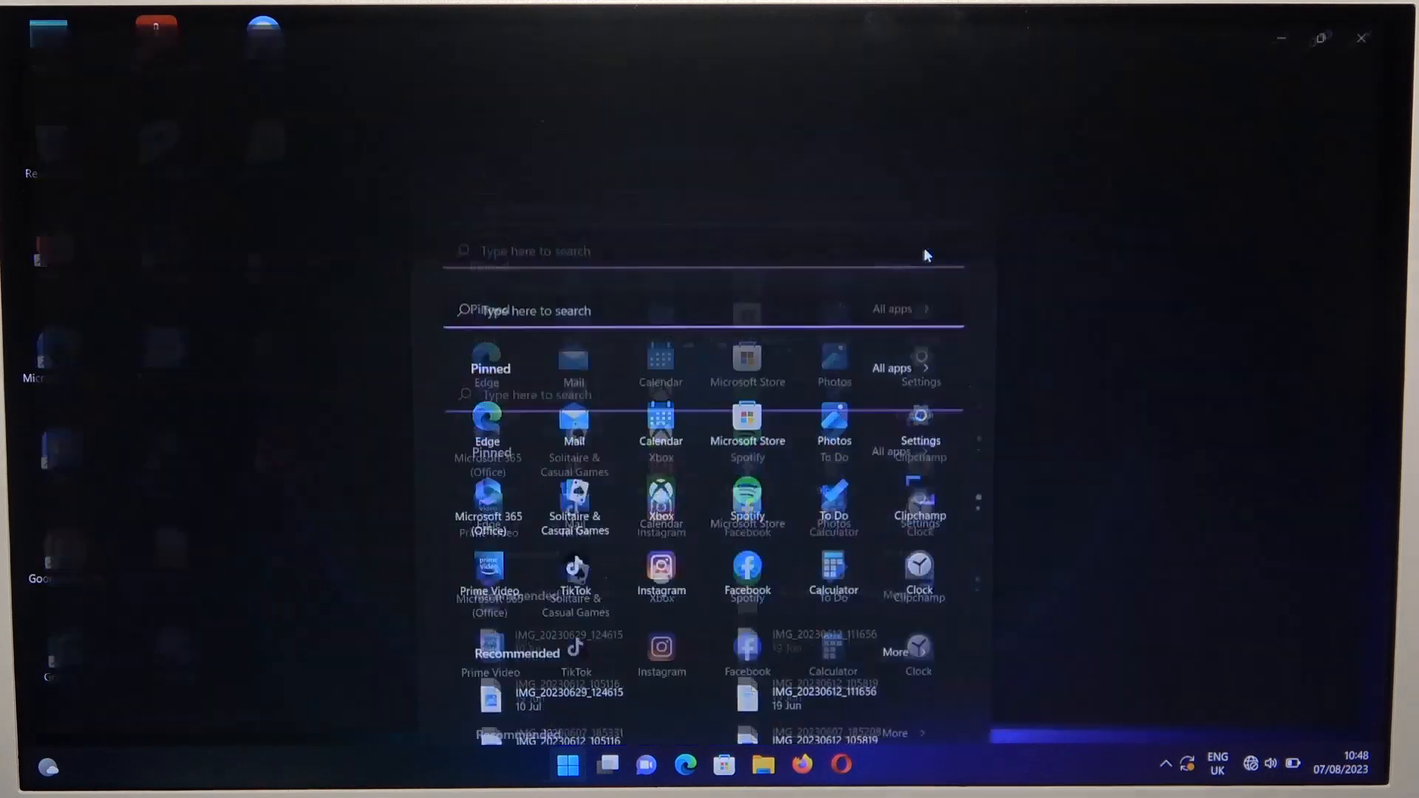
{"action": "left_click", "coordinate": [920, 421]}
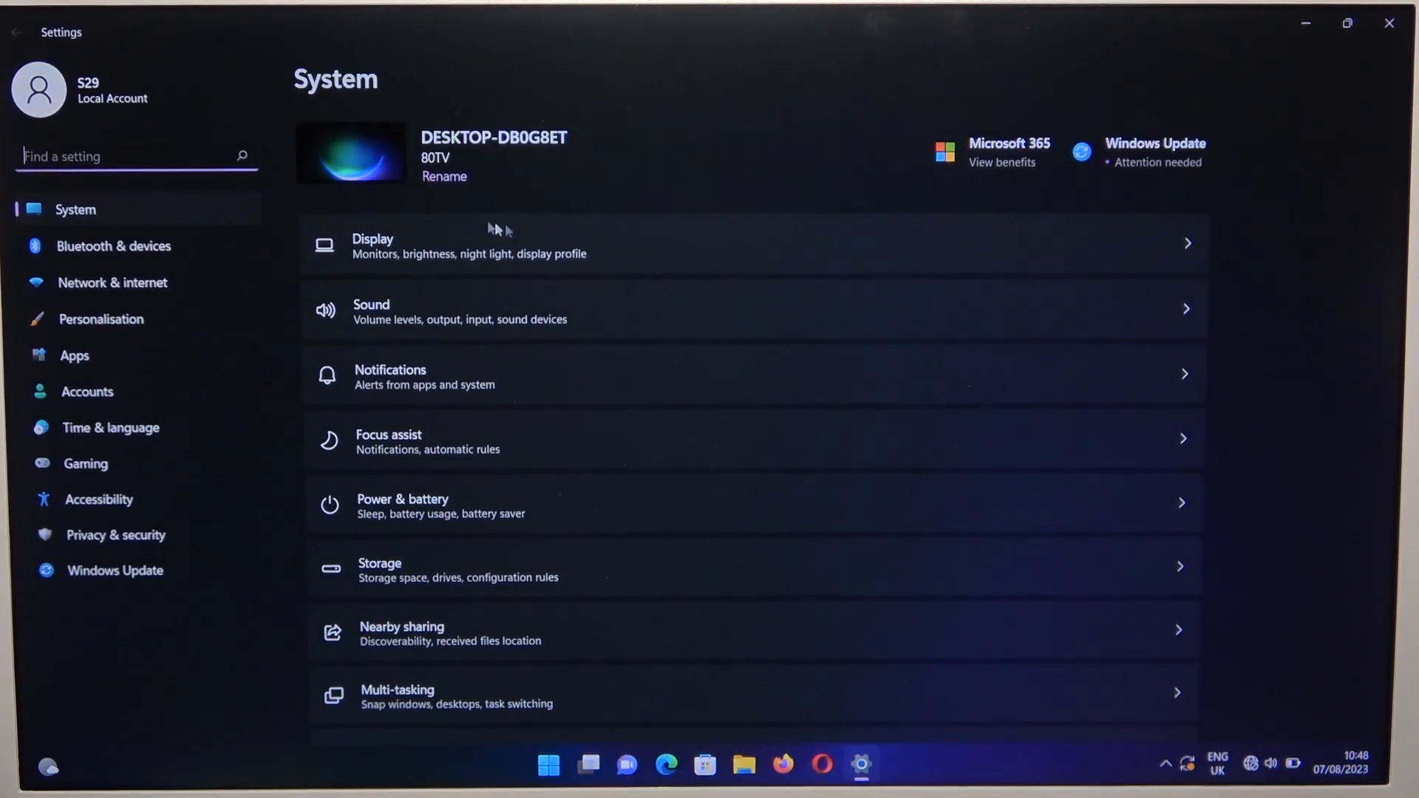
Go to Bluetooth & devices and cancel the device search window
{"action": "left_click", "coordinate": [113, 246]}
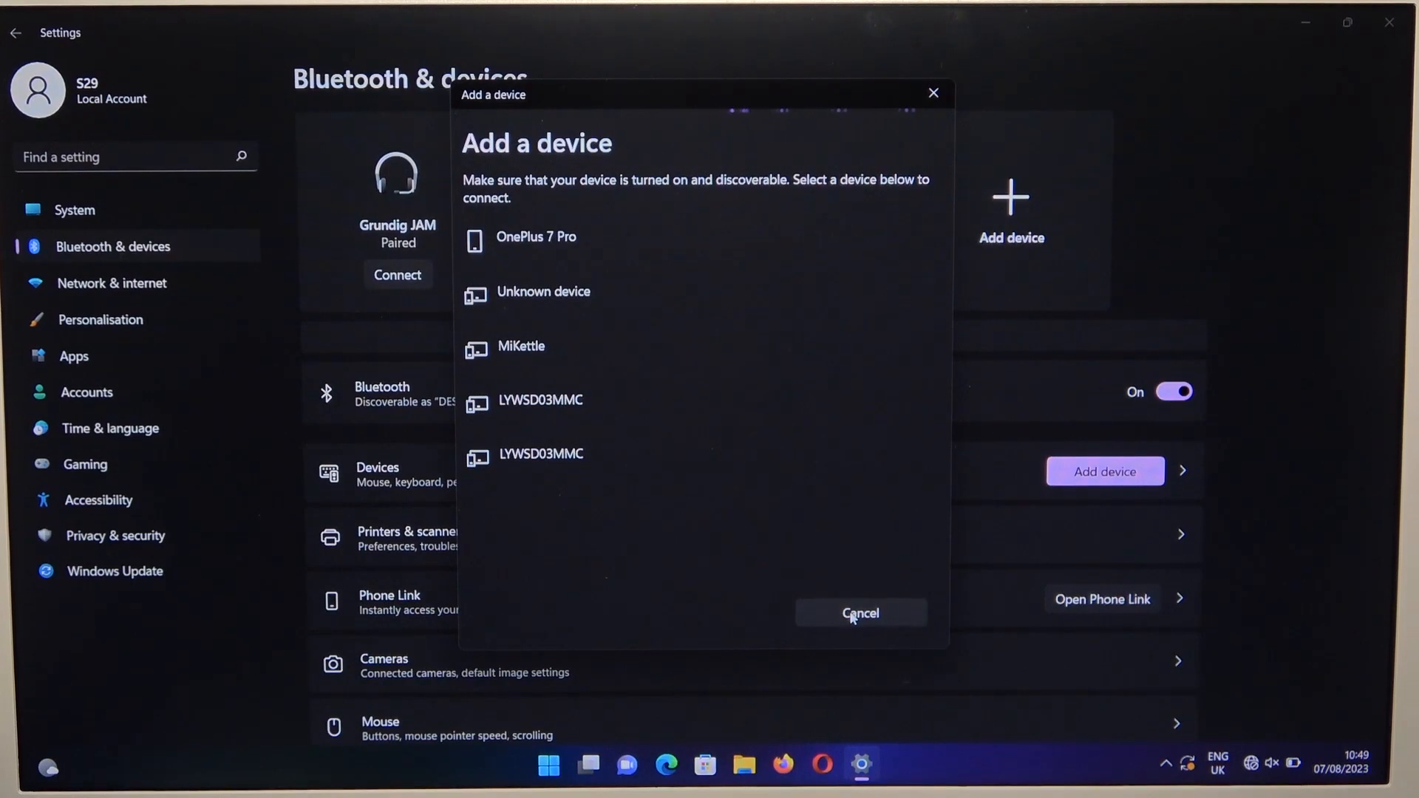
{"action": "left_click", "coordinate": [861, 614]}
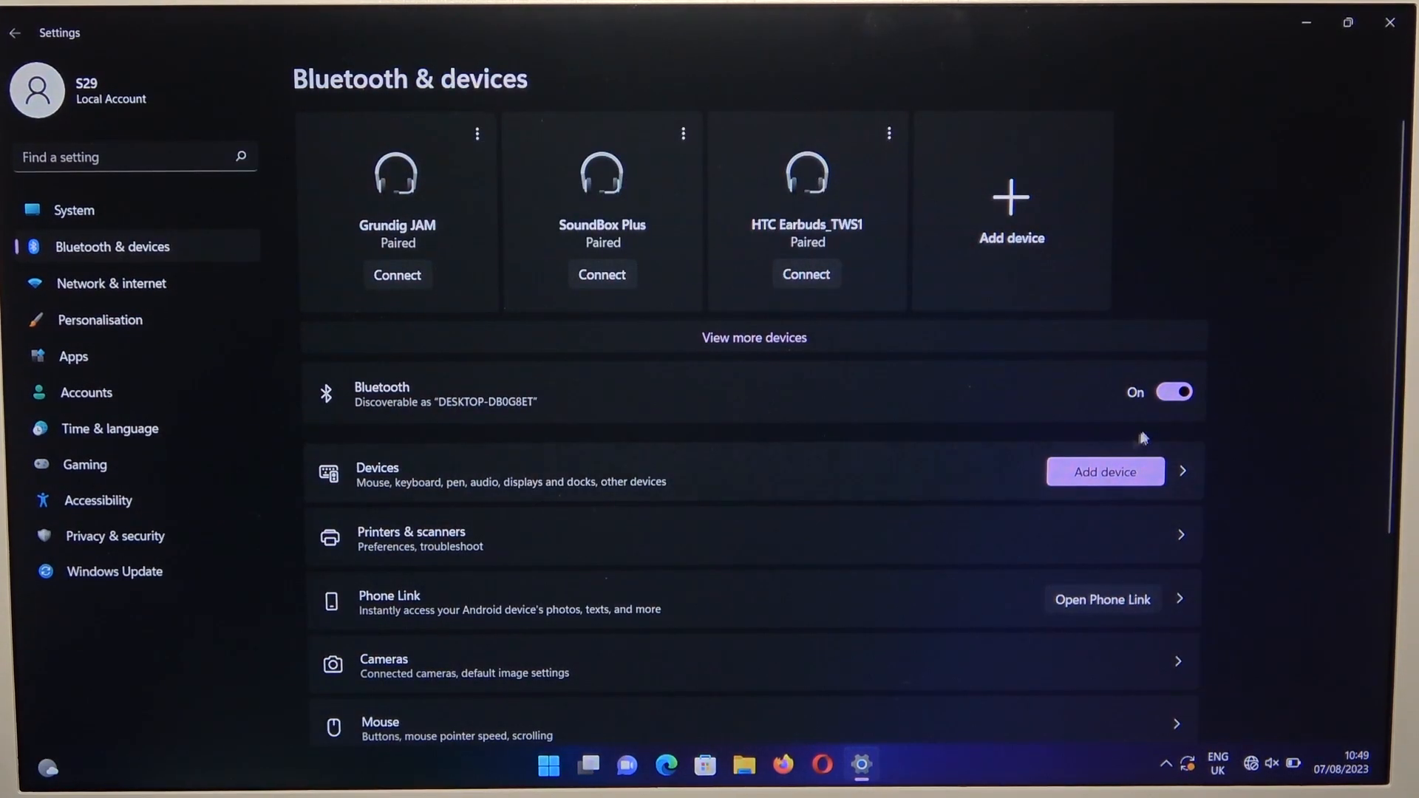
Toggle Bluetooth off and on, then start a Bluetooth device search from Add device
{"action": "left_click", "coordinate": [1174, 392]}
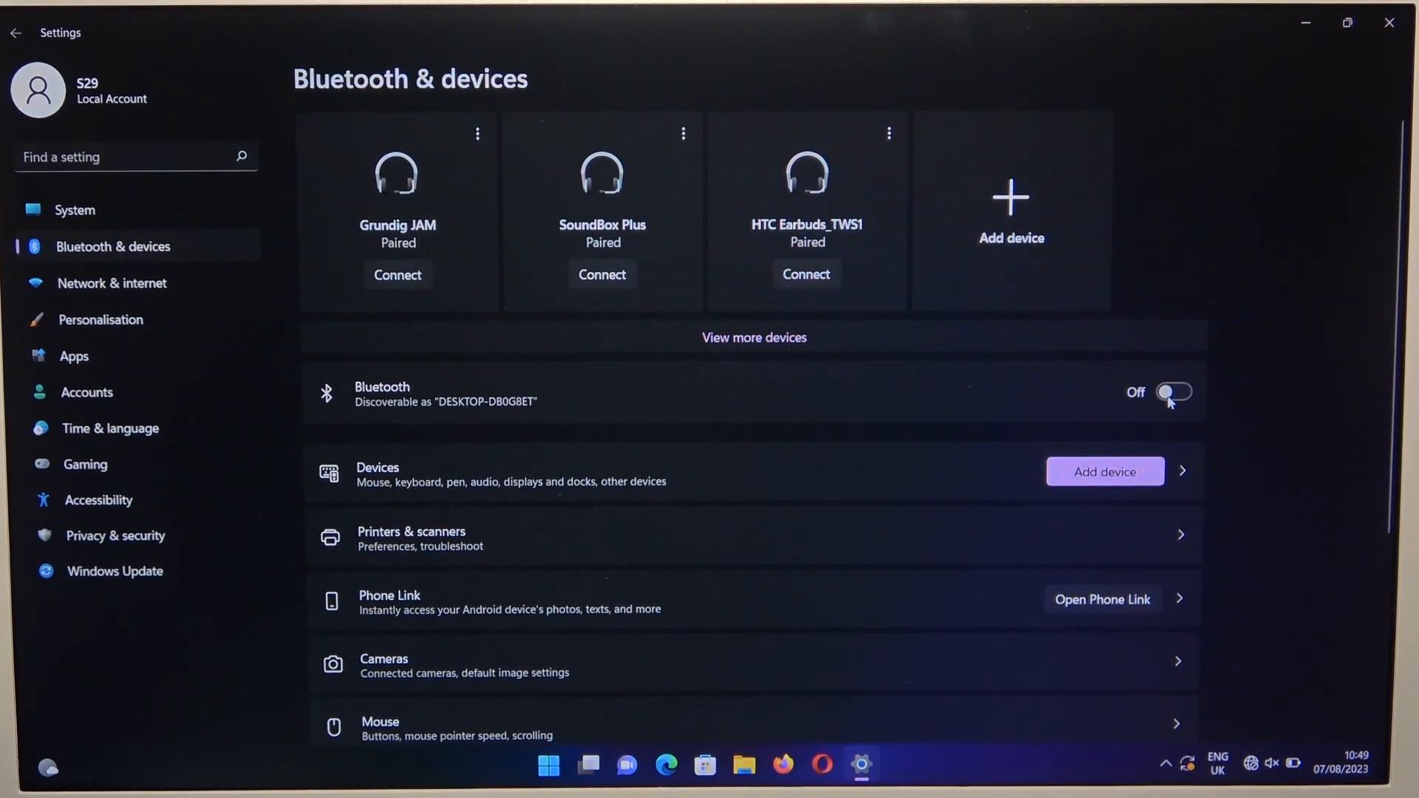
{"action": "left_click", "coordinate": [1176, 393]}
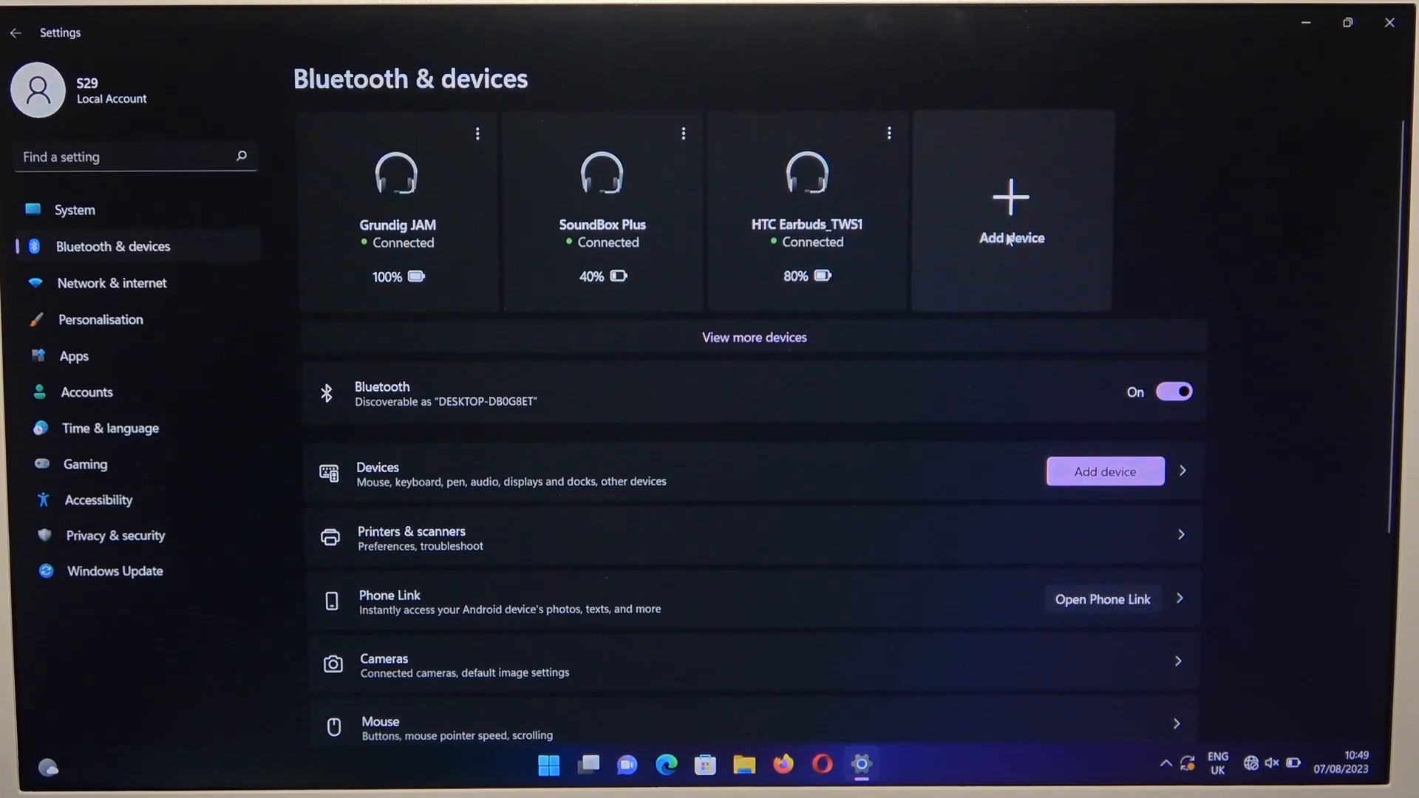
{"action": "left_click", "coordinate": [1012, 211]}
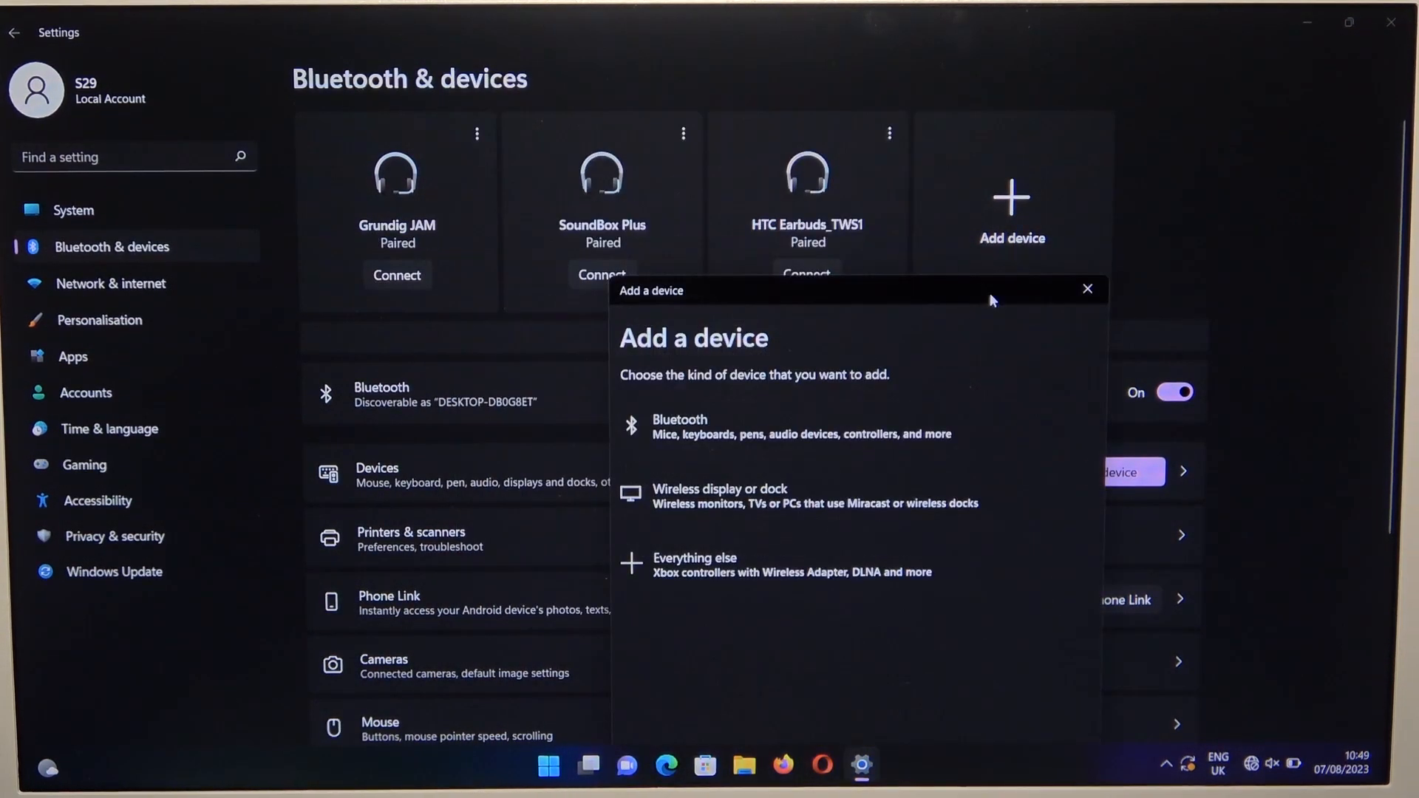
{"action": "left_click", "coordinate": [680, 426]}
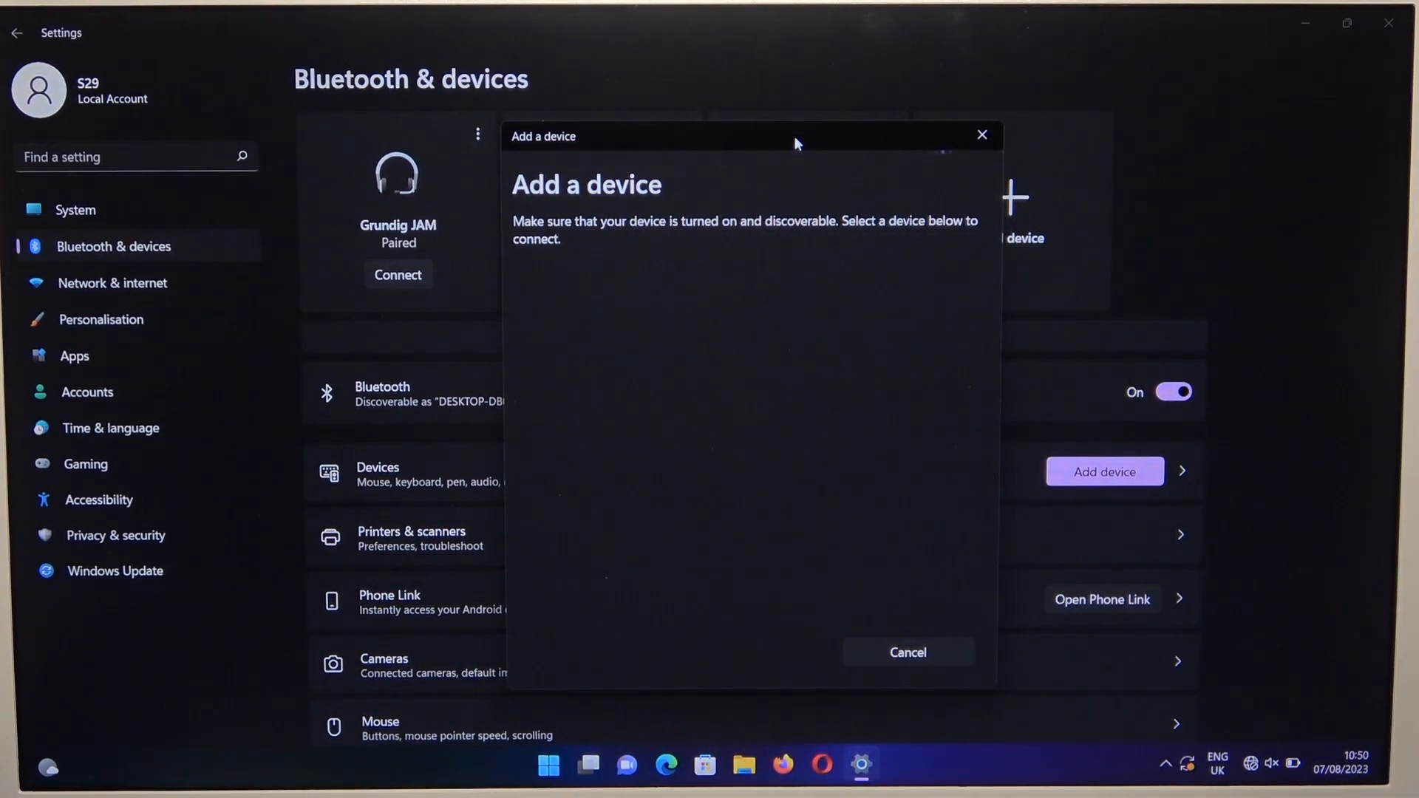
{"action": "mouse_move", "coordinate": [983, 137]}
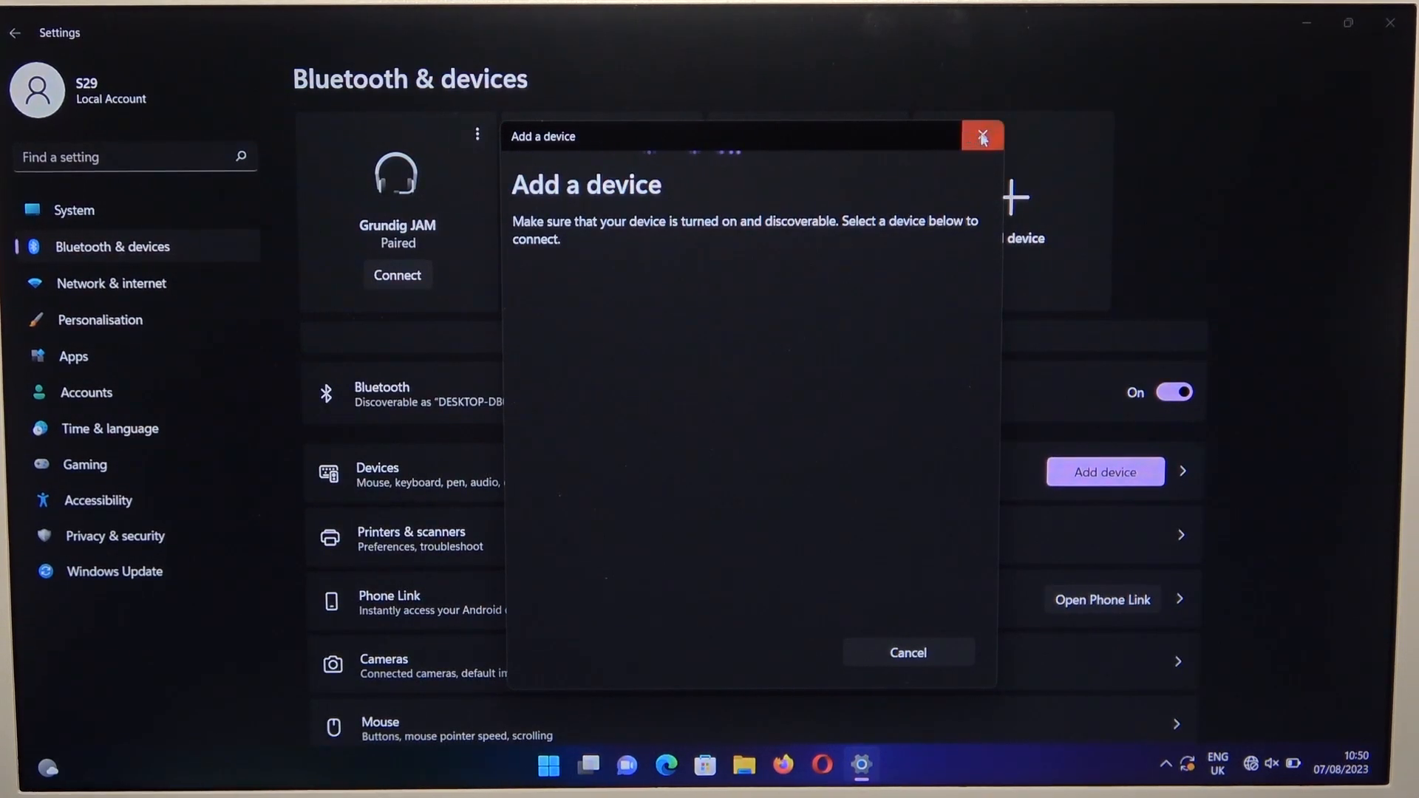
Close the device search and remove the paired speakers, including SoundBox Plus
{"action": "left_click", "coordinate": [981, 134]}
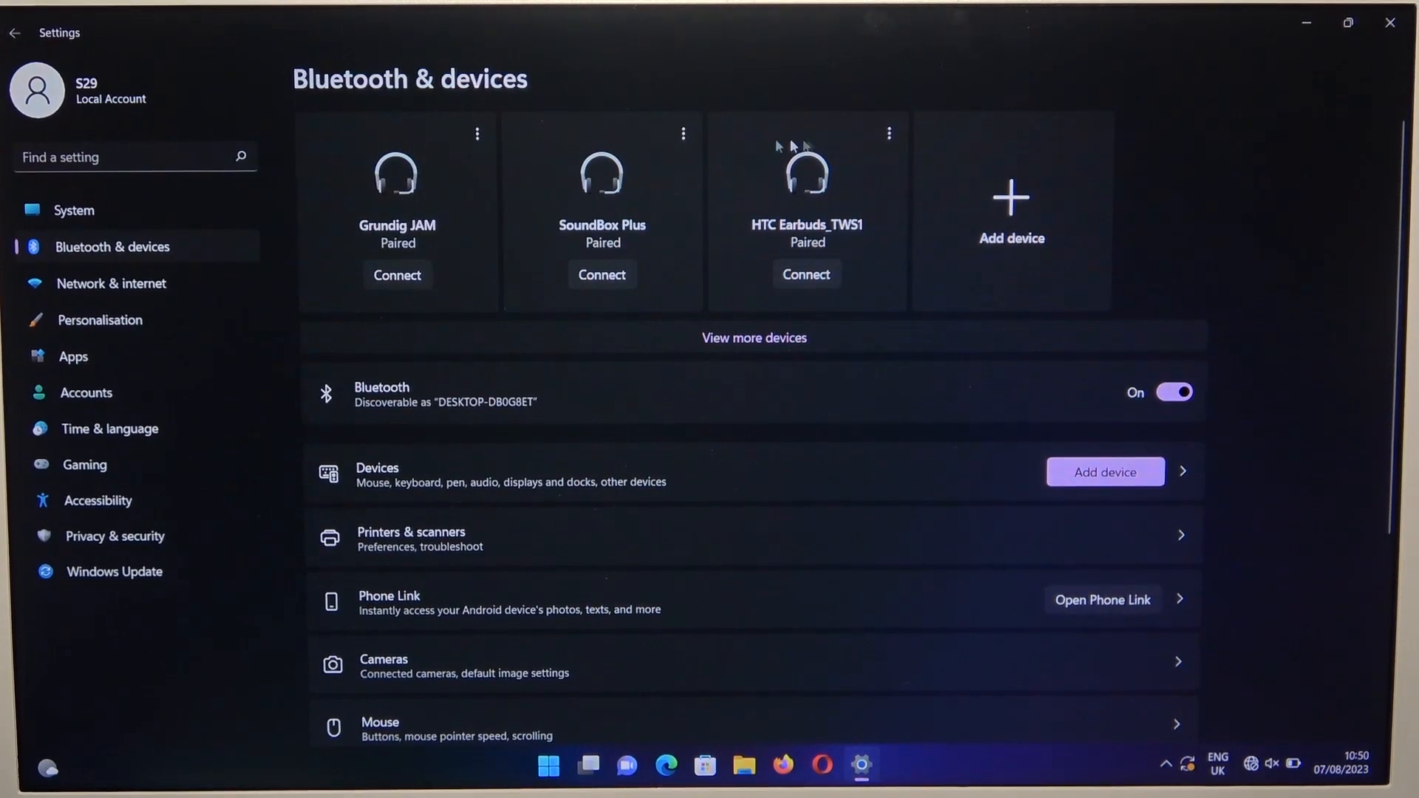
{"action": "left_click", "coordinate": [890, 134]}
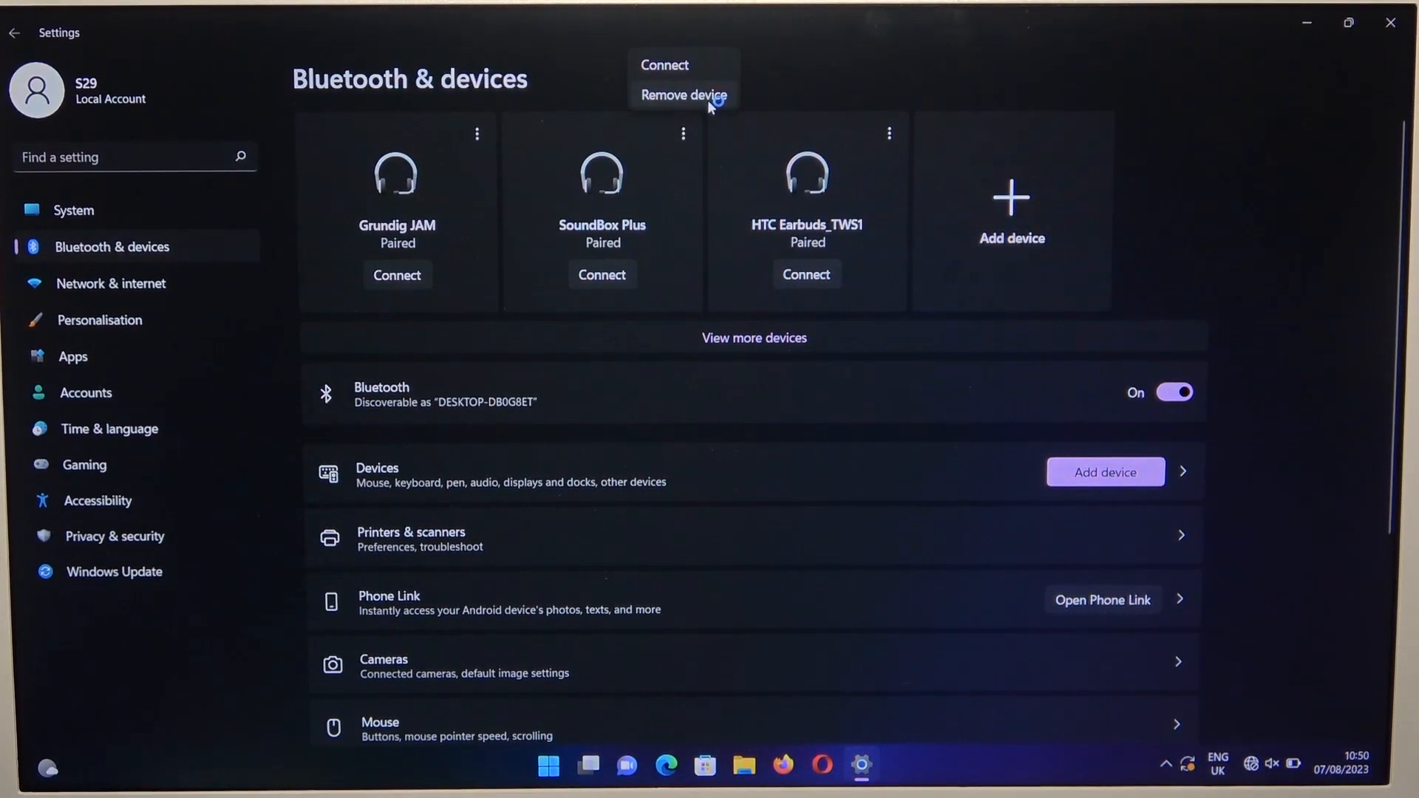
{"action": "left_click", "coordinate": [683, 95]}
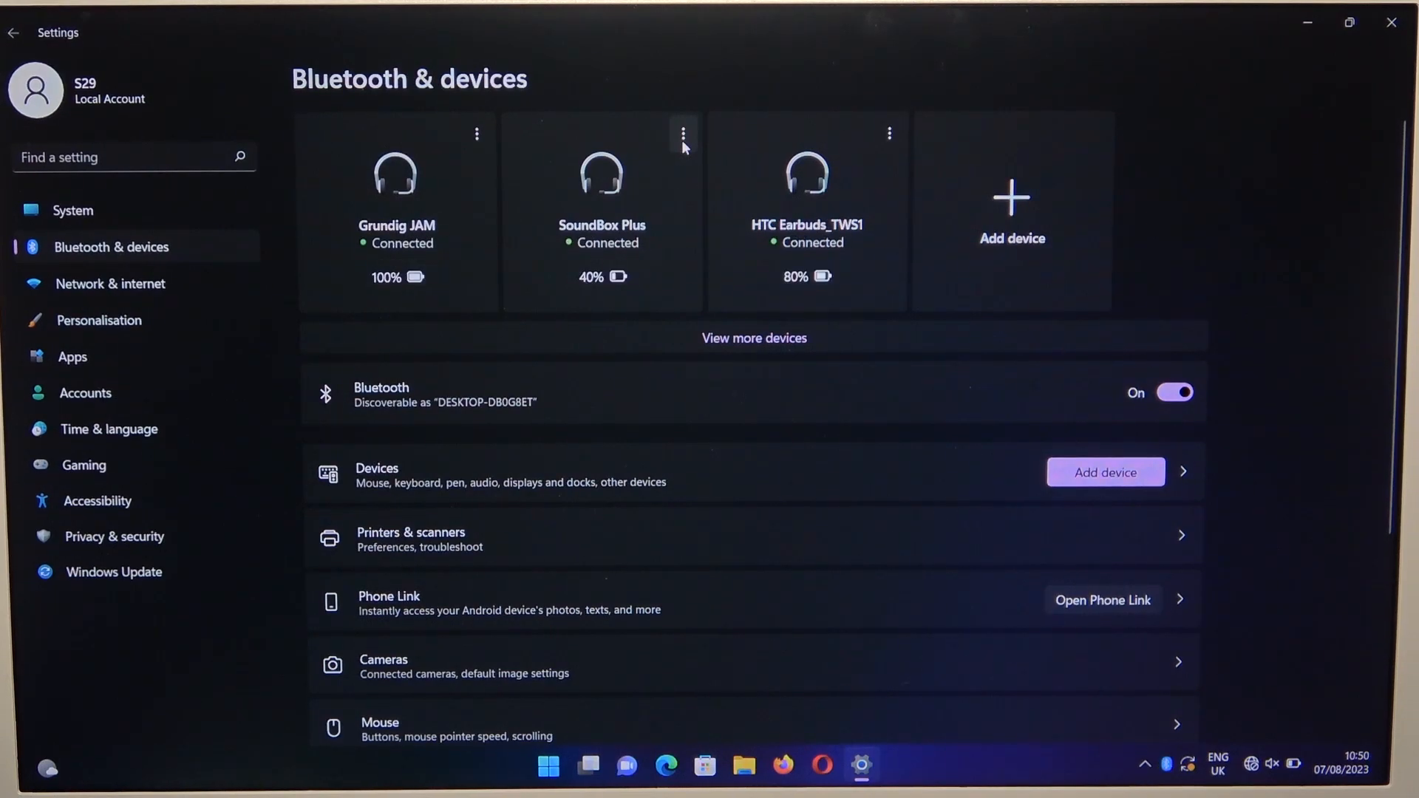
{"action": "left_click", "coordinate": [683, 133]}
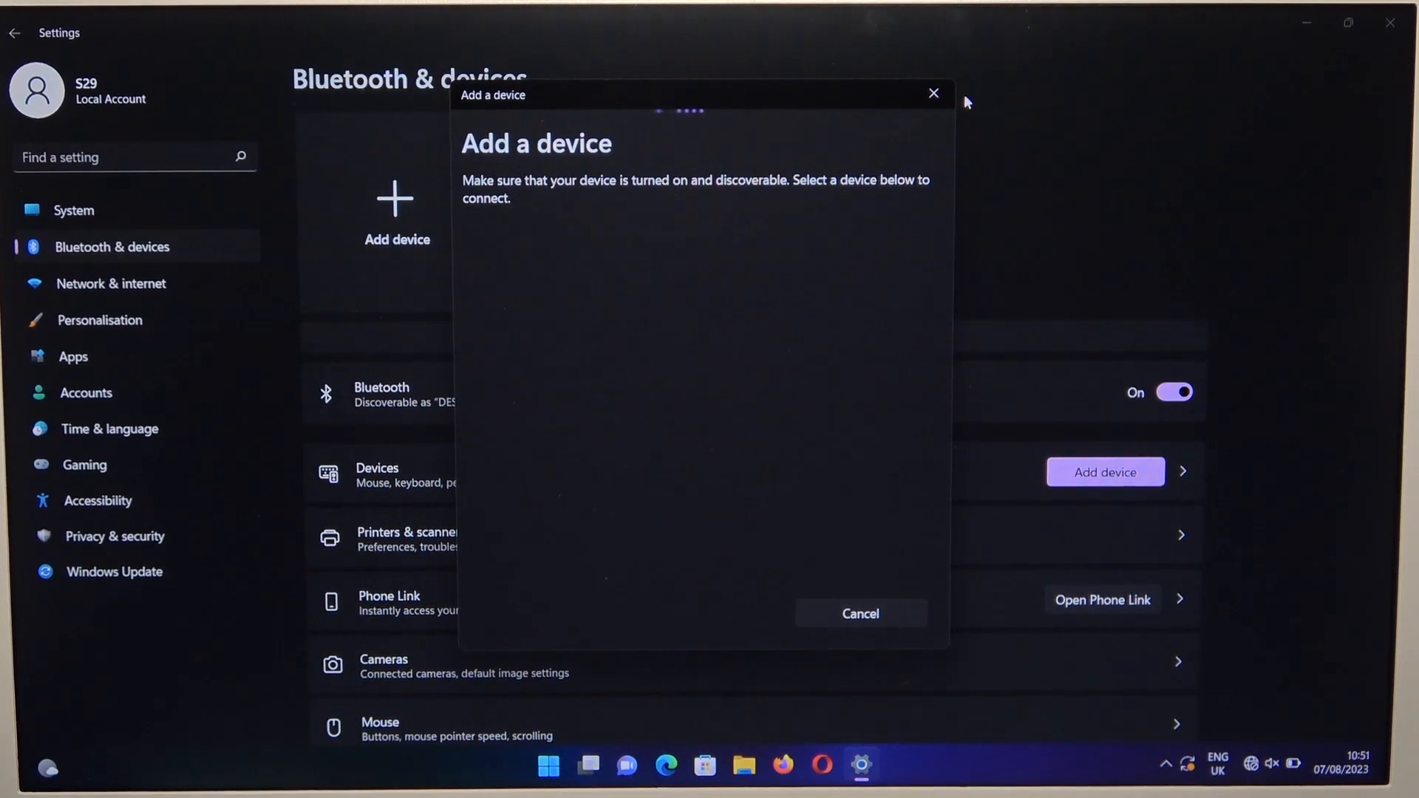
Close the device search and restart the computer from the Start menu
{"action": "left_click", "coordinate": [933, 93]}
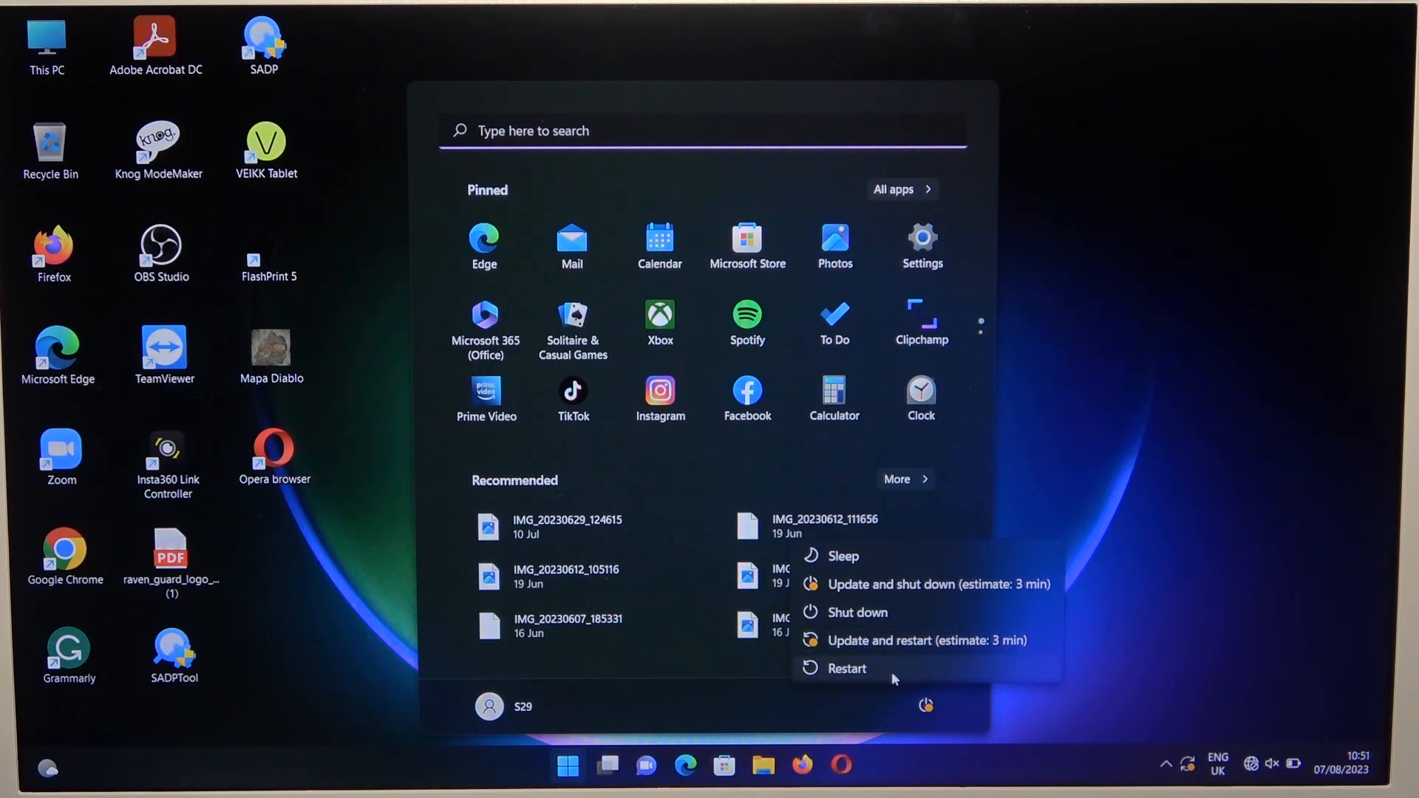
{"action": "left_click", "coordinate": [848, 668]}
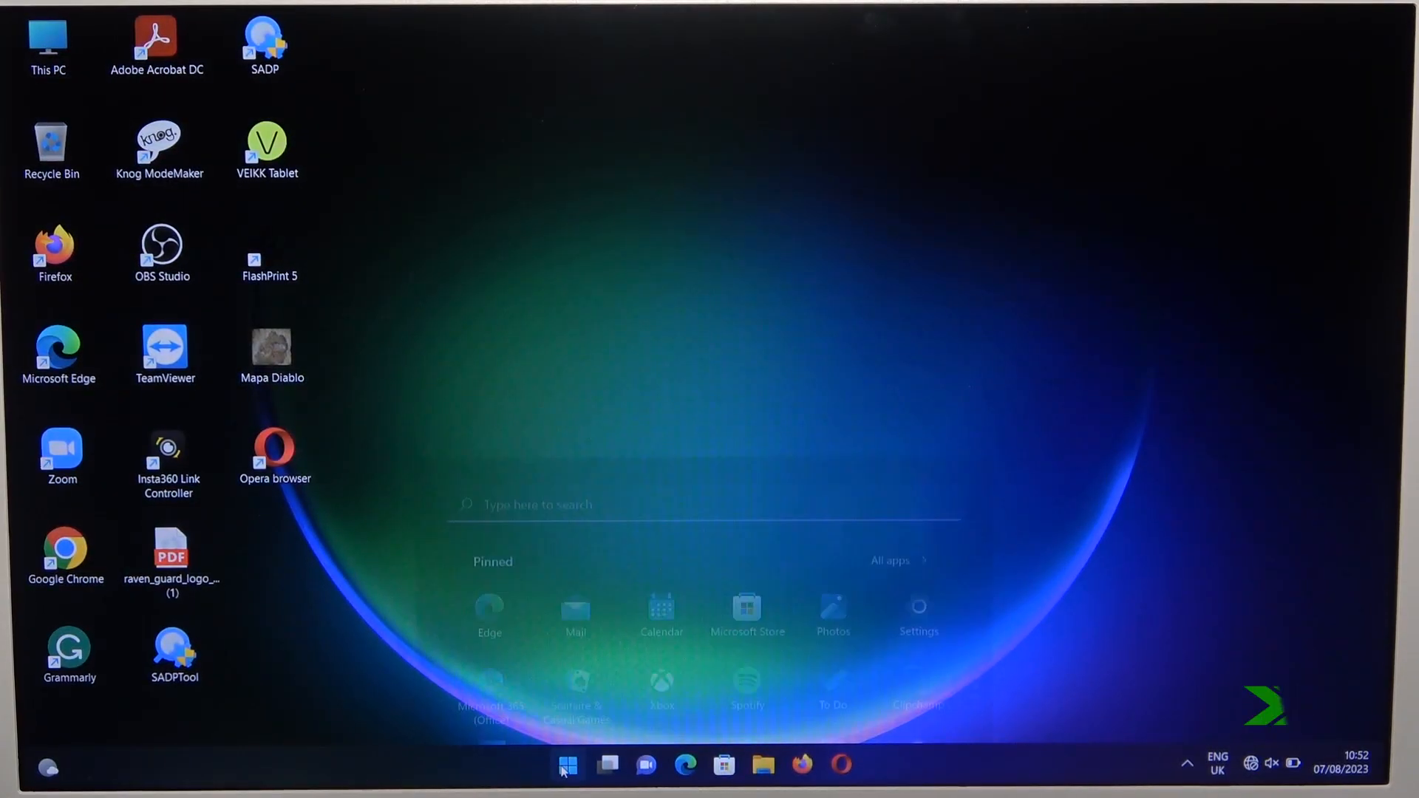
Reopen Settings from Start and confirm quitting the Opera browser
{"action": "left_click", "coordinate": [566, 765]}
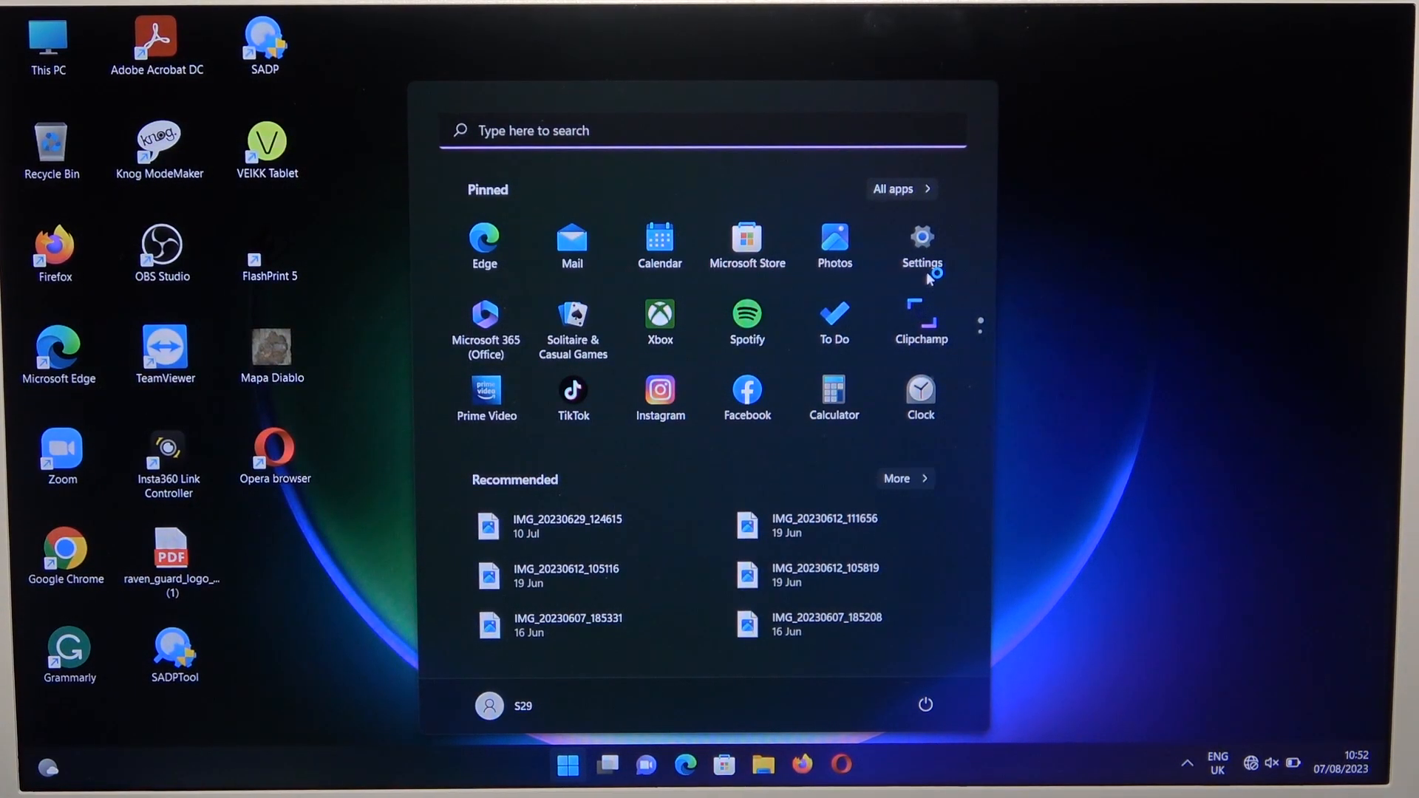
{"action": "left_click", "coordinate": [921, 237]}
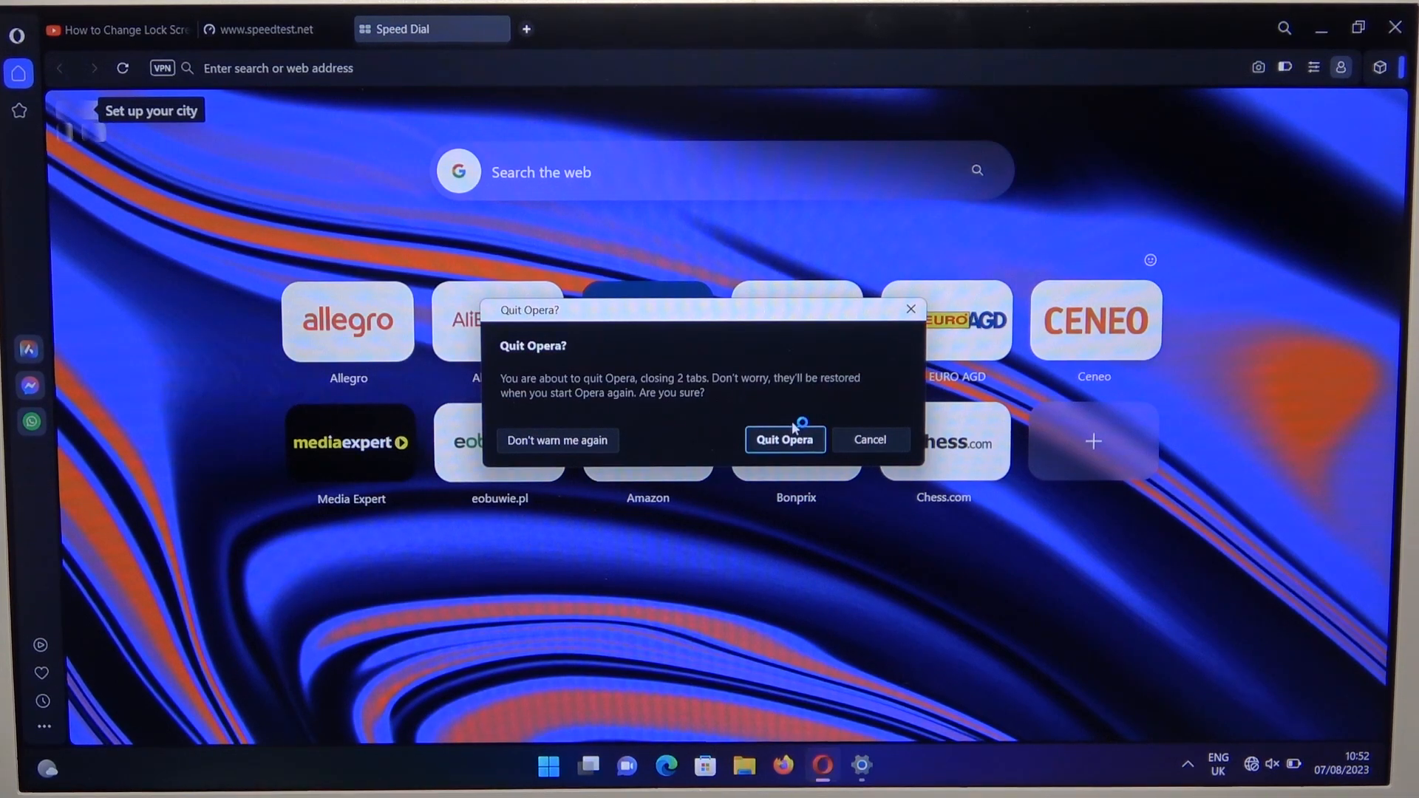
{"action": "left_click", "coordinate": [786, 440]}
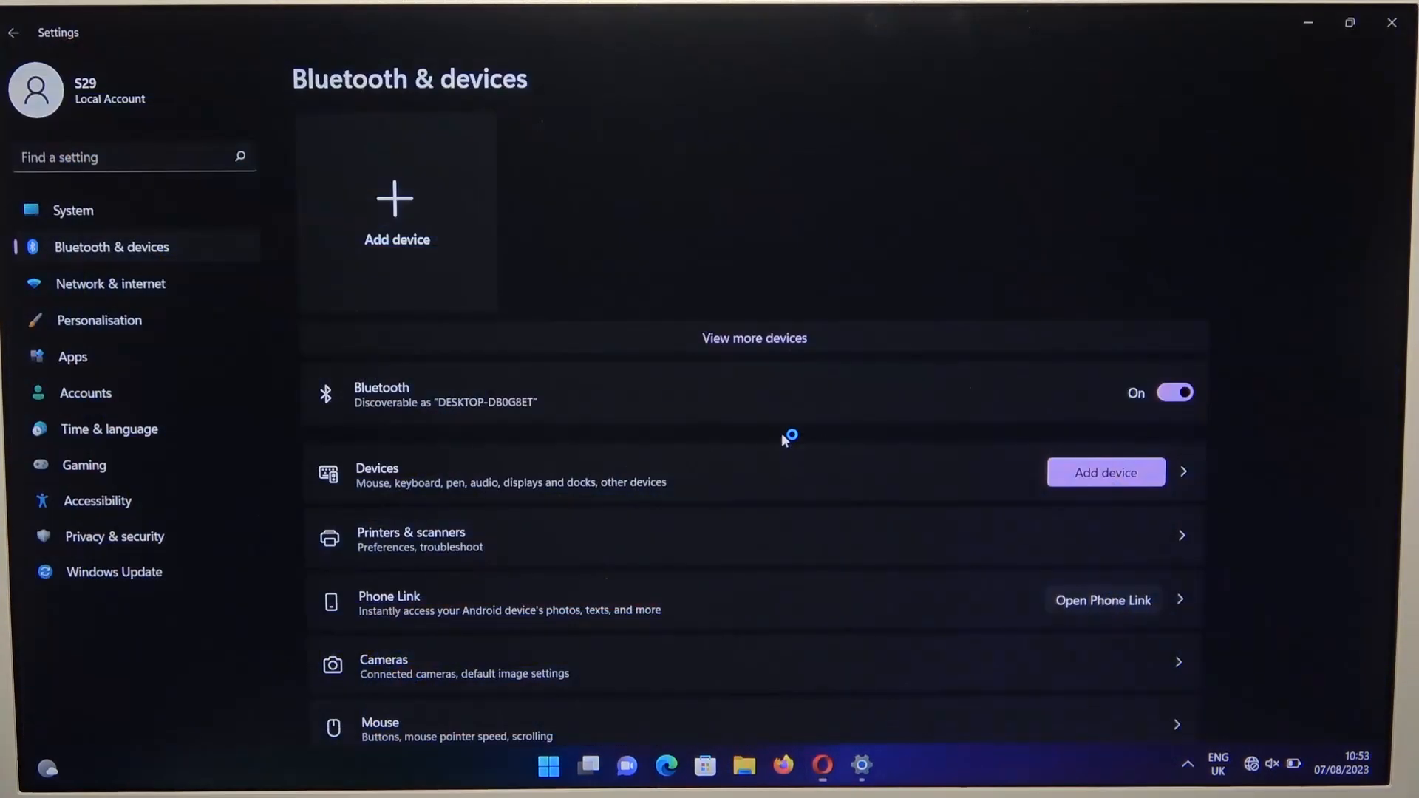
{"action": "mouse_move", "coordinate": [623, 302]}
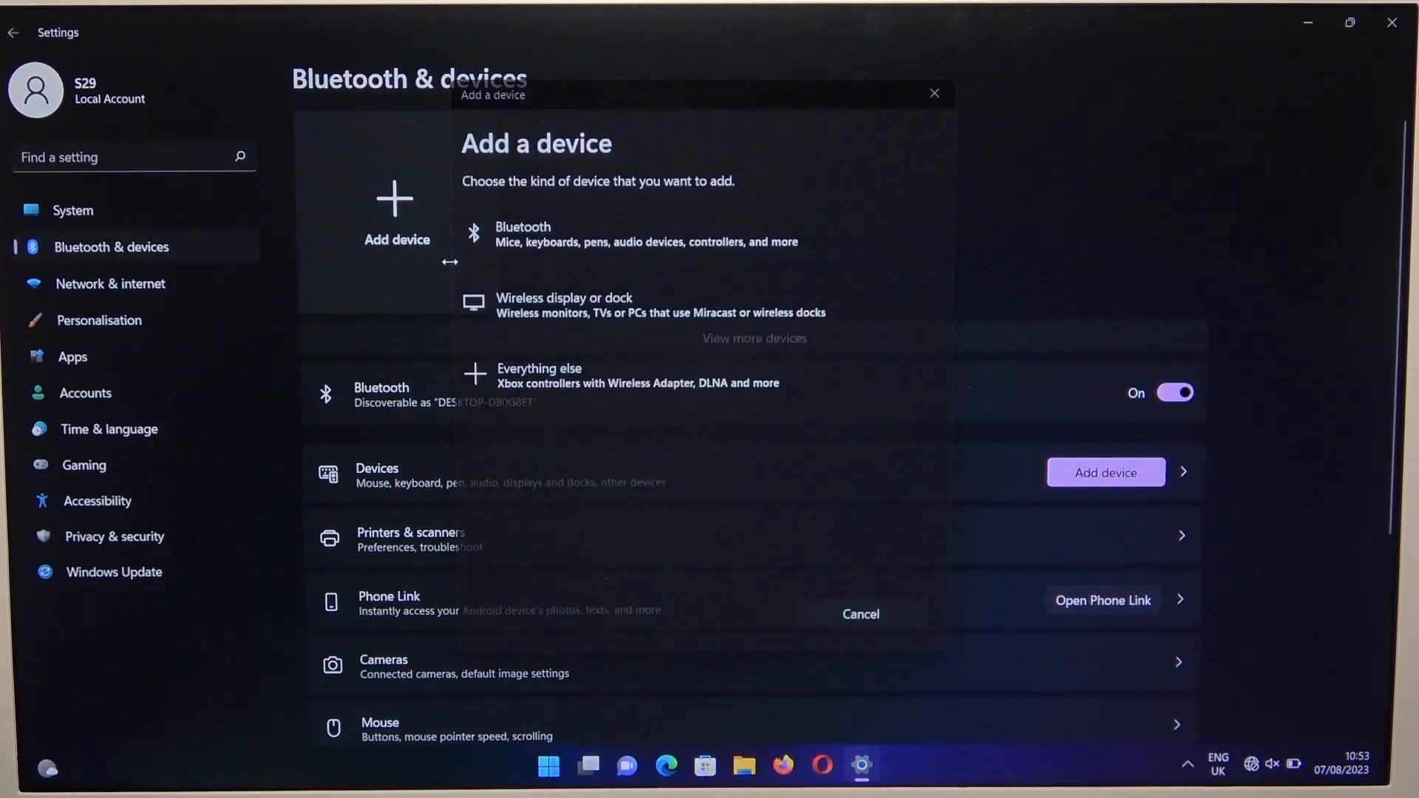
Search for Bluetooth devices, pair Libratone ONE, and finish with Done
{"action": "left_click", "coordinate": [523, 234]}
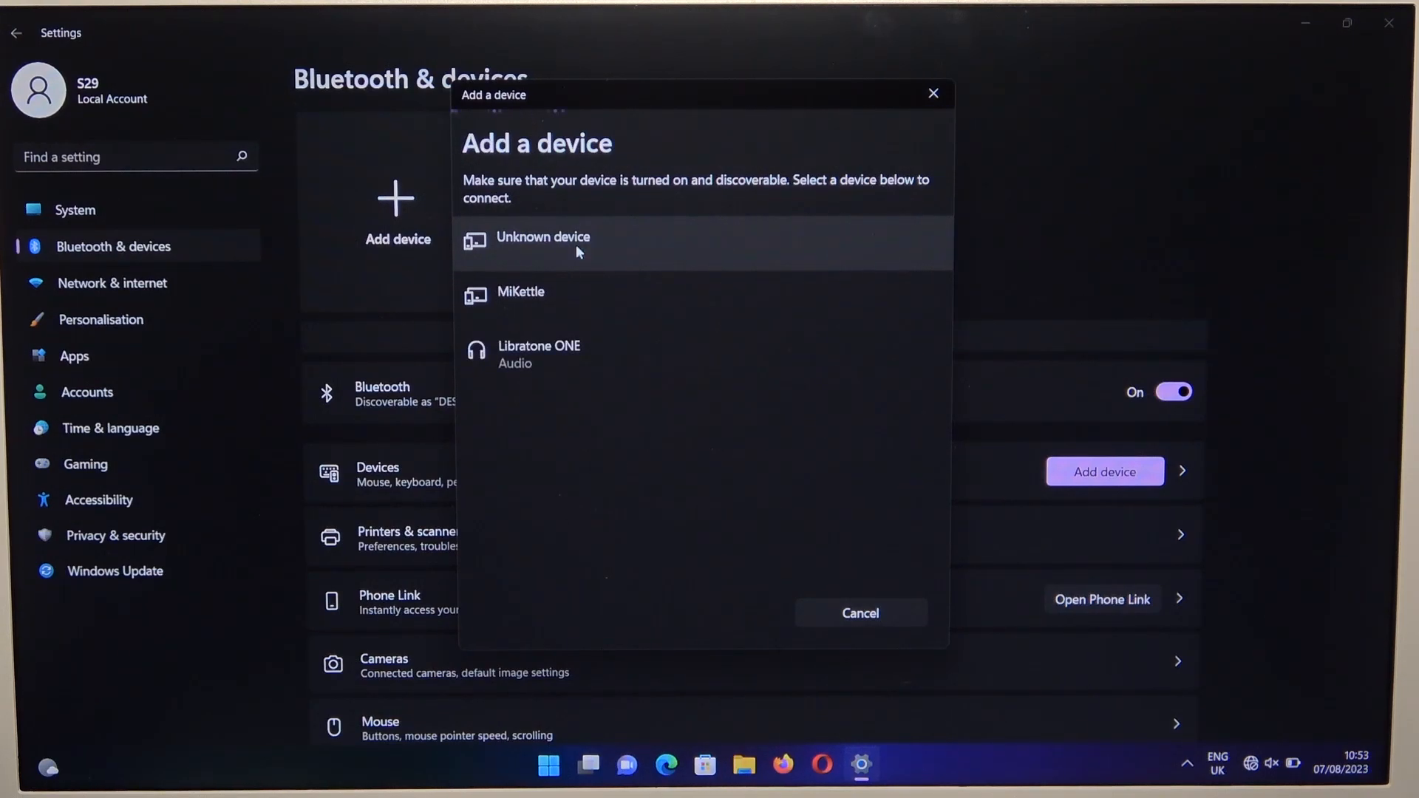
{"action": "left_click", "coordinate": [539, 353]}
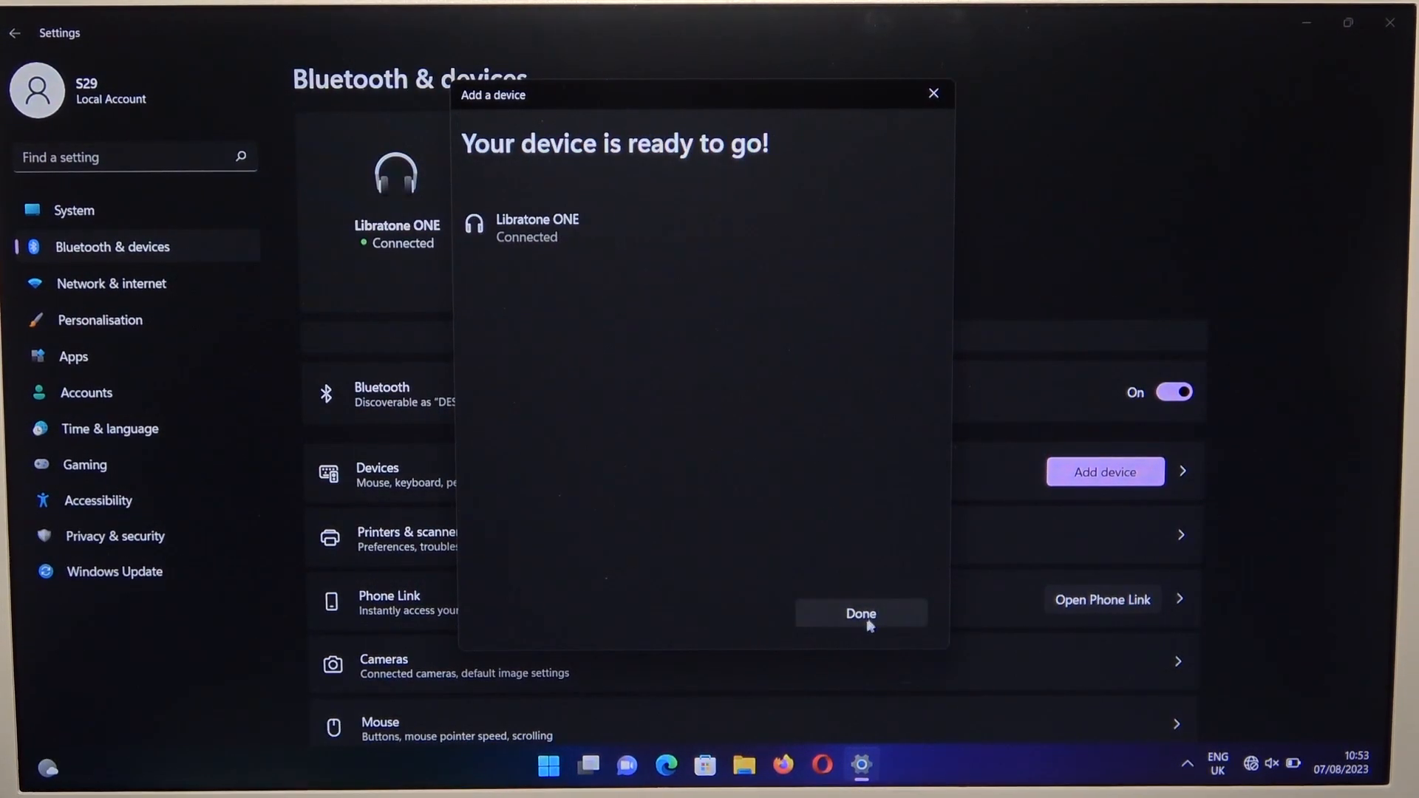
{"action": "left_click", "coordinate": [861, 614]}
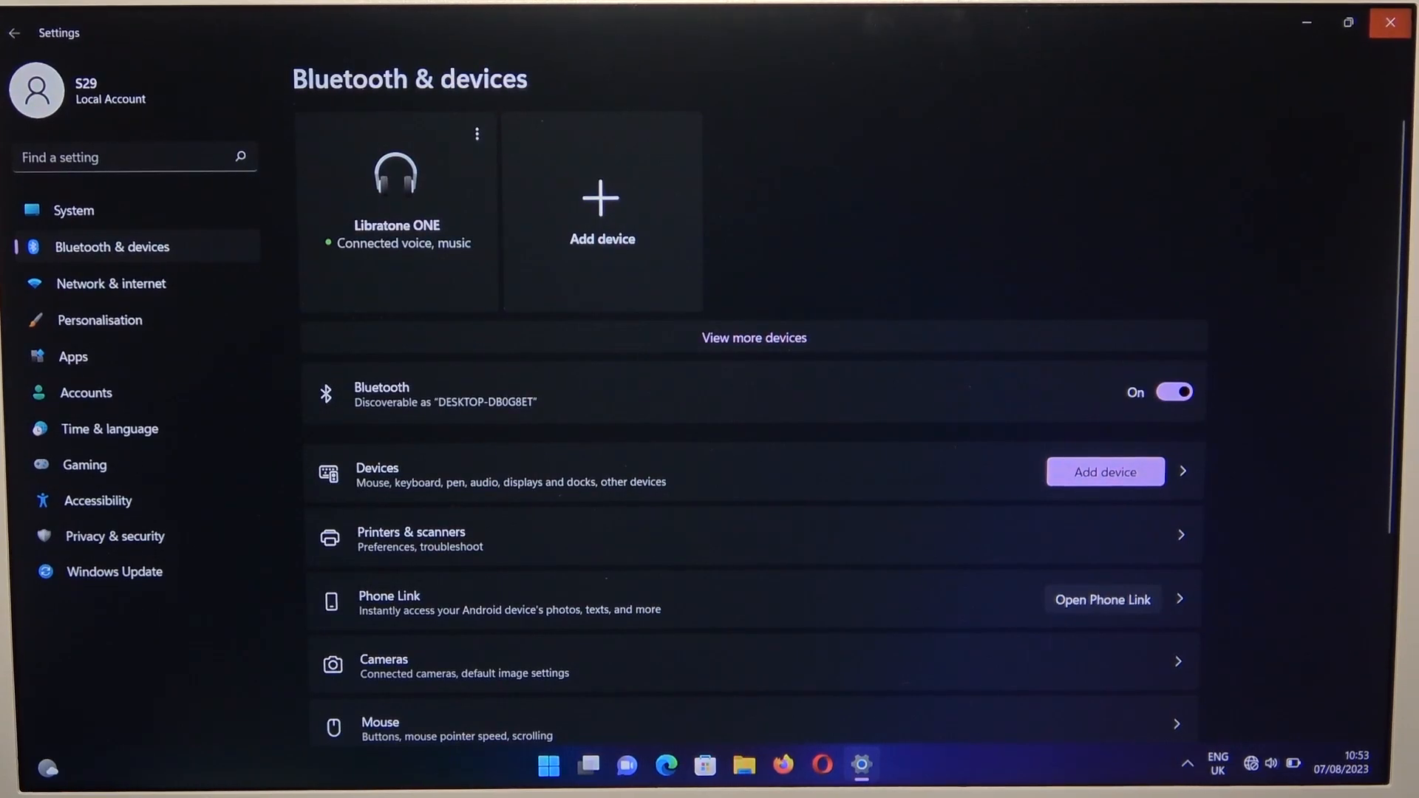
{"action": "mouse_move", "coordinate": [1392, 23]}
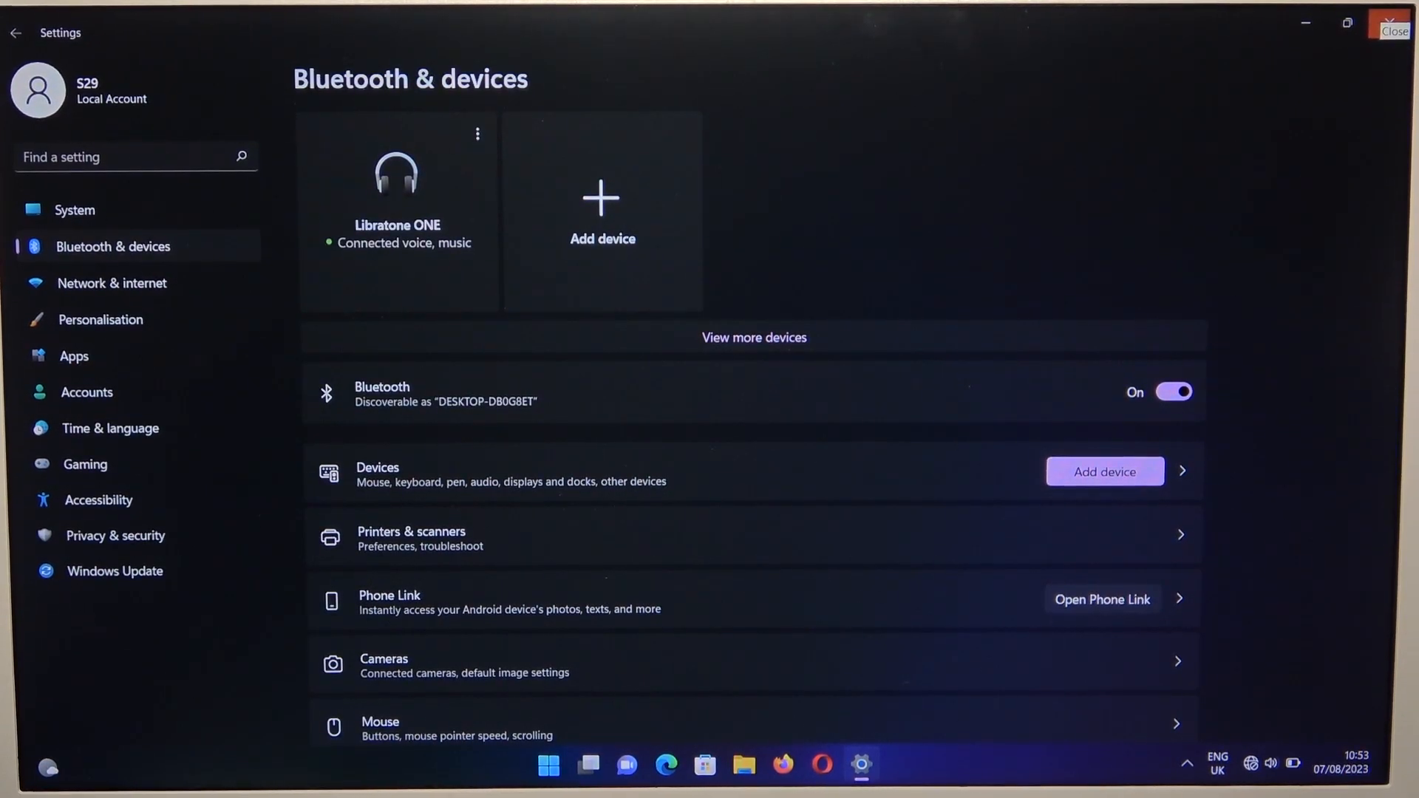